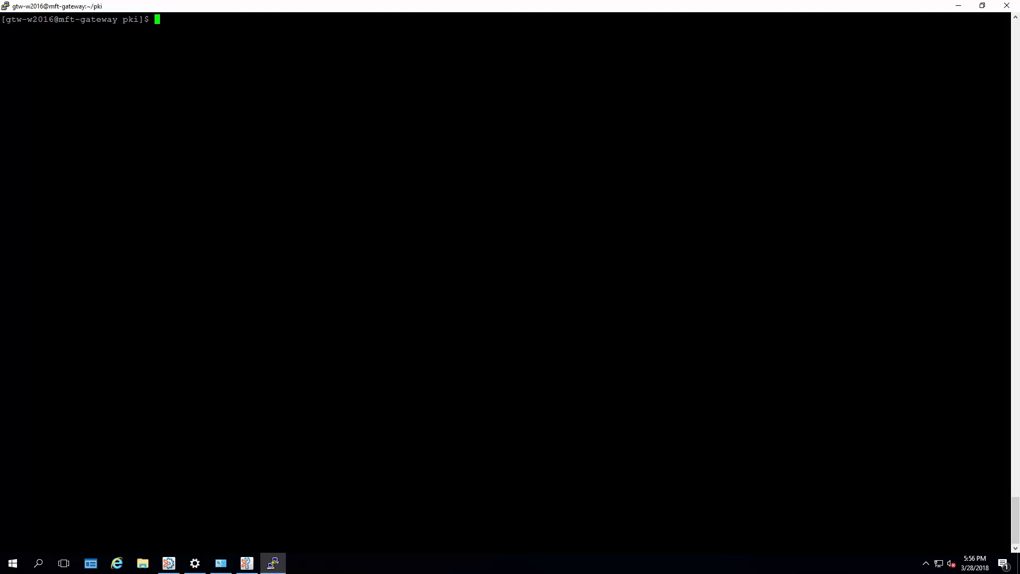
# List the folder and dump ssl_keystore.pfx with openssl pkcs12 -info, showing the mft-gateway certificate
pyautogui.write('ls -la')
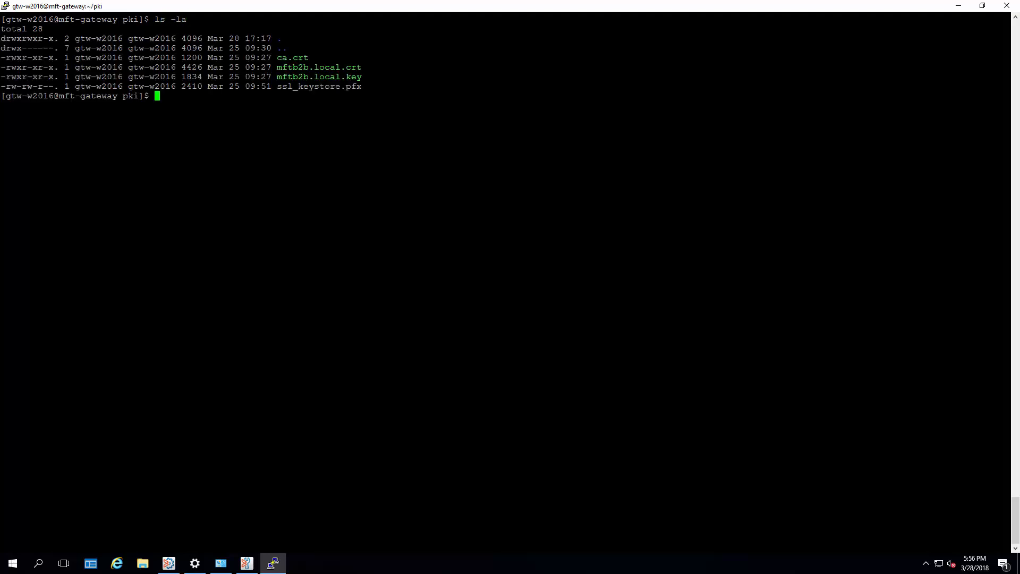
pyautogui.write('openssl')
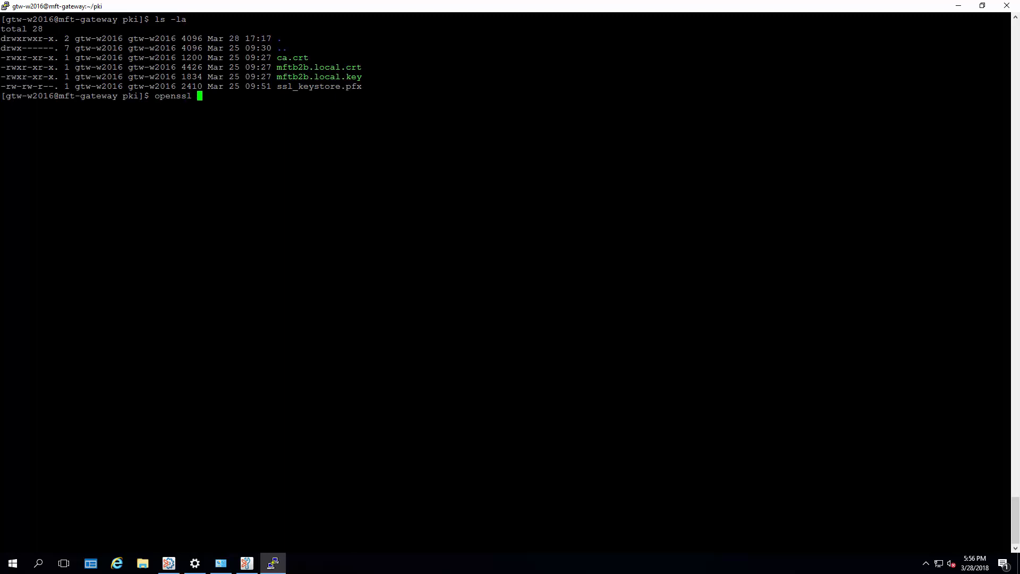
pyautogui.write('pkcs')
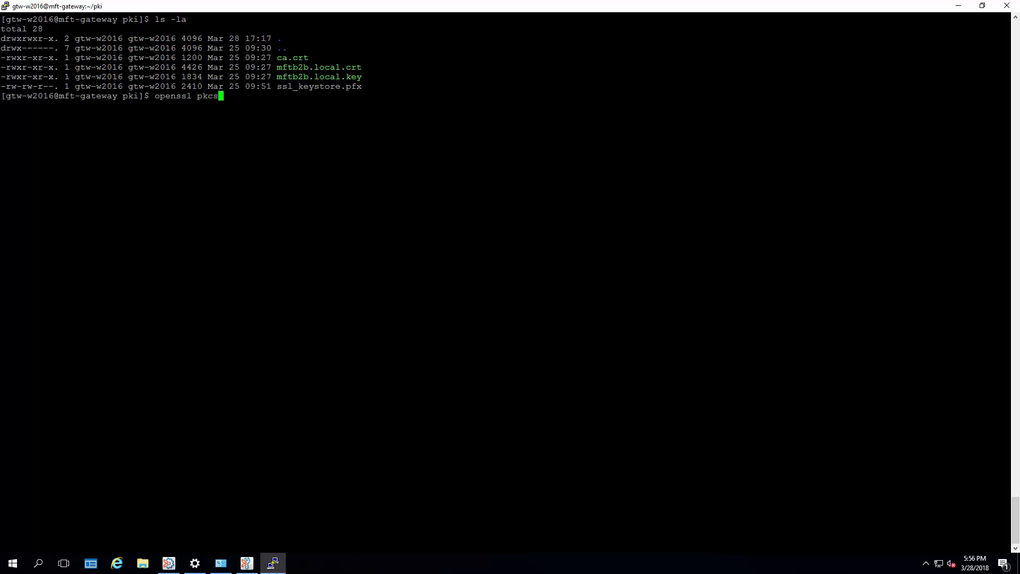
pyautogui.write('12 -i')
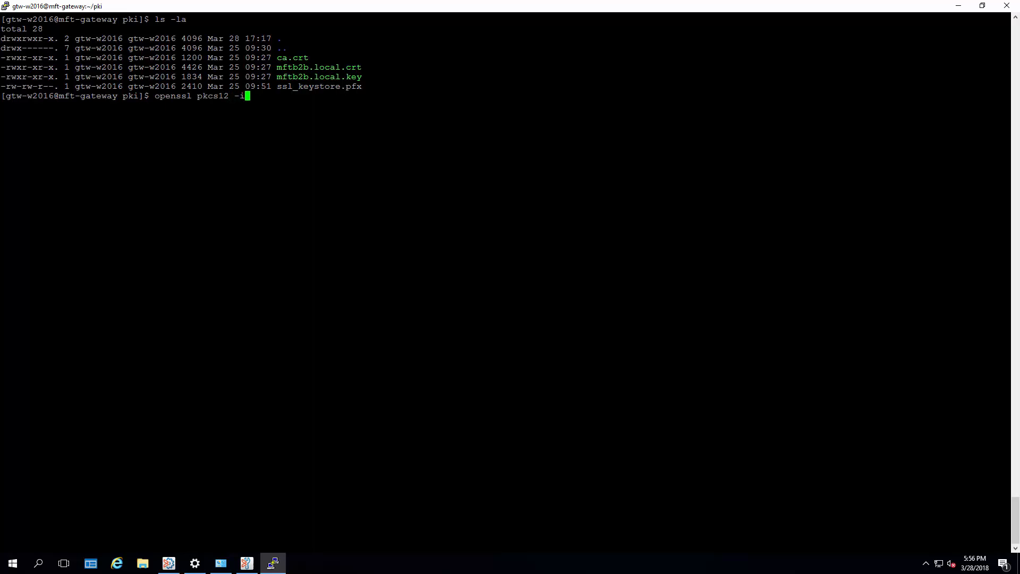
pyautogui.write('n ssl_keystore.pfx')
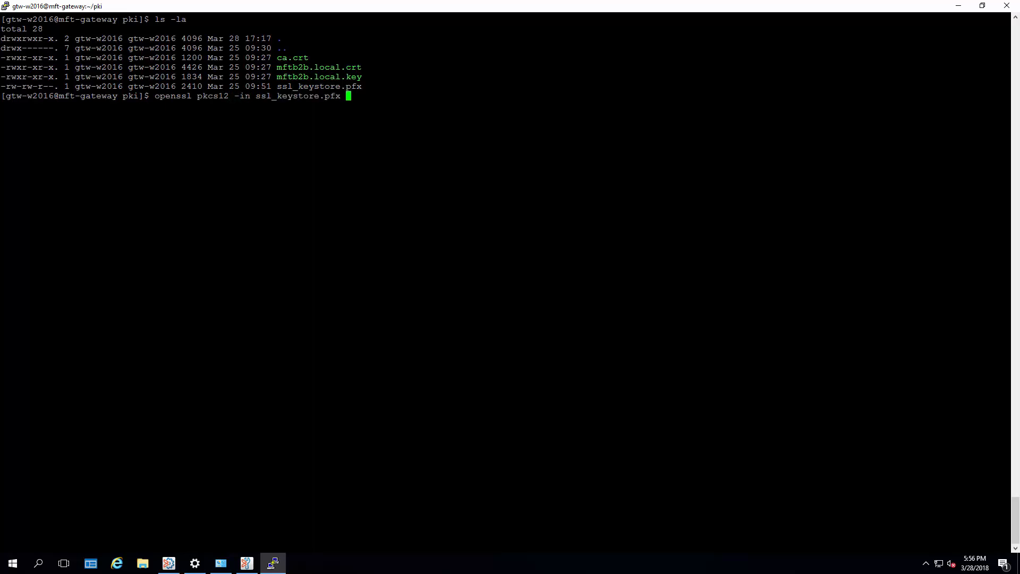
pyautogui.write('-info')
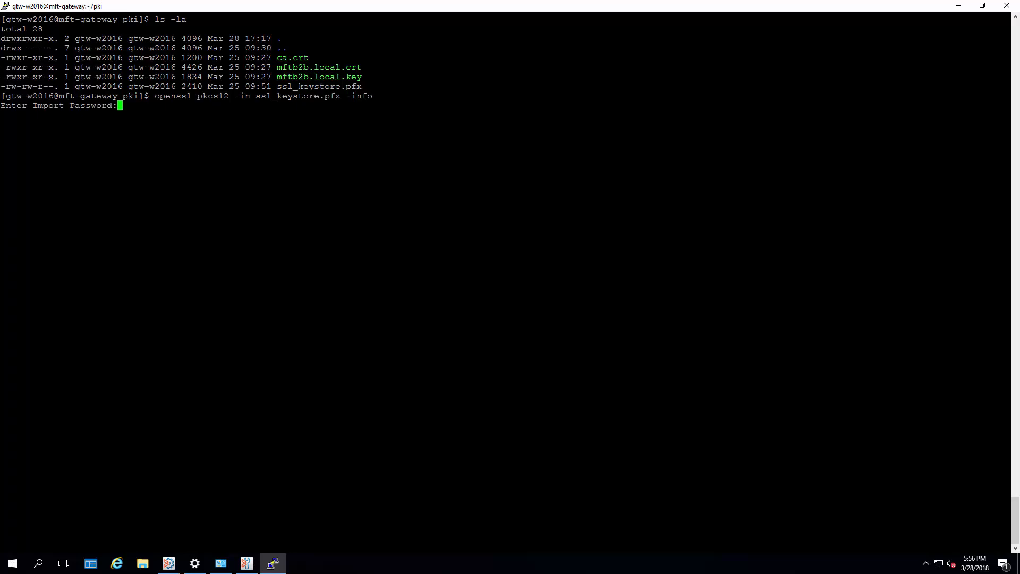
pyautogui.press('Enter')
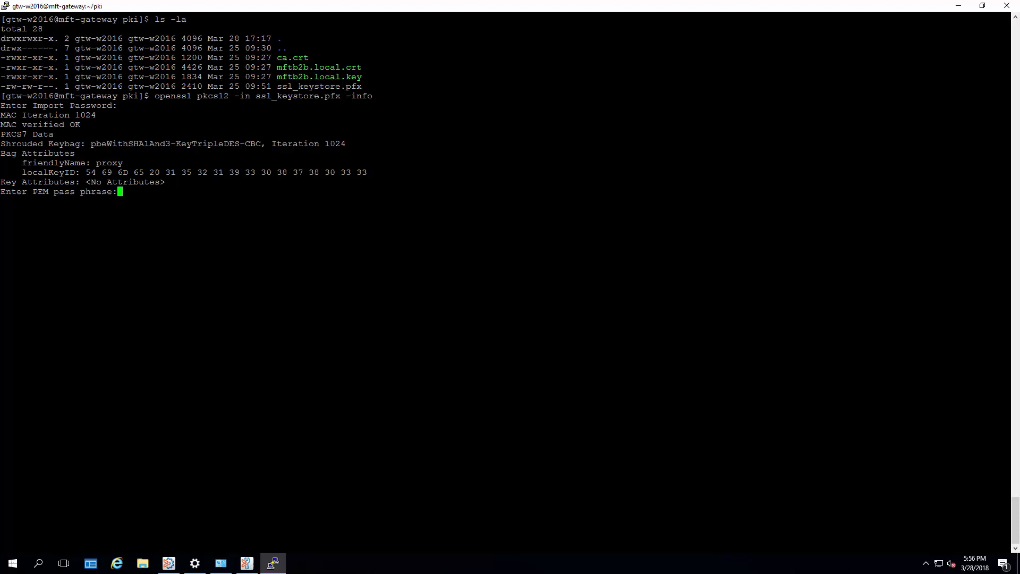
pyautogui.press('Enter')
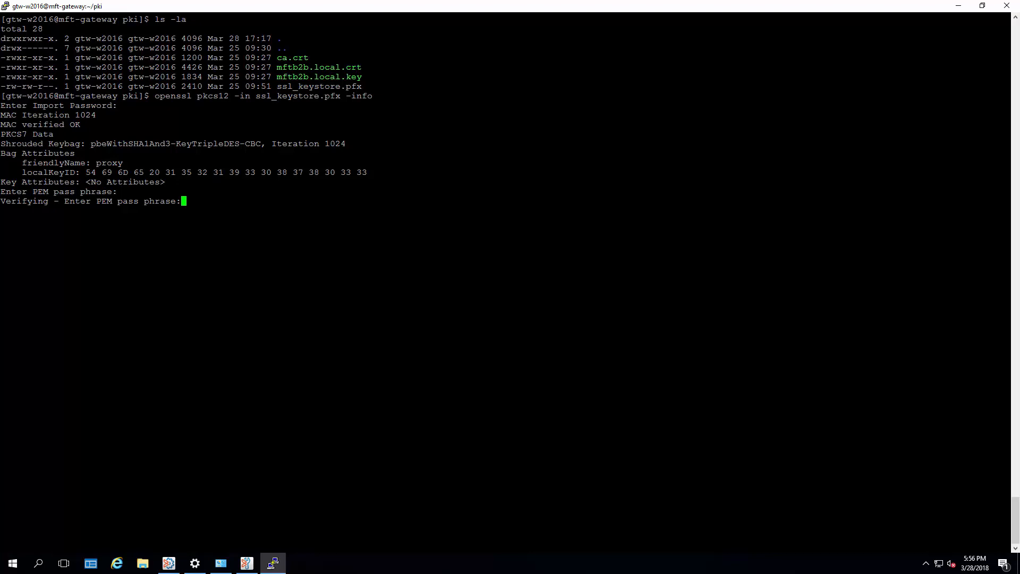
pyautogui.press('Enter')
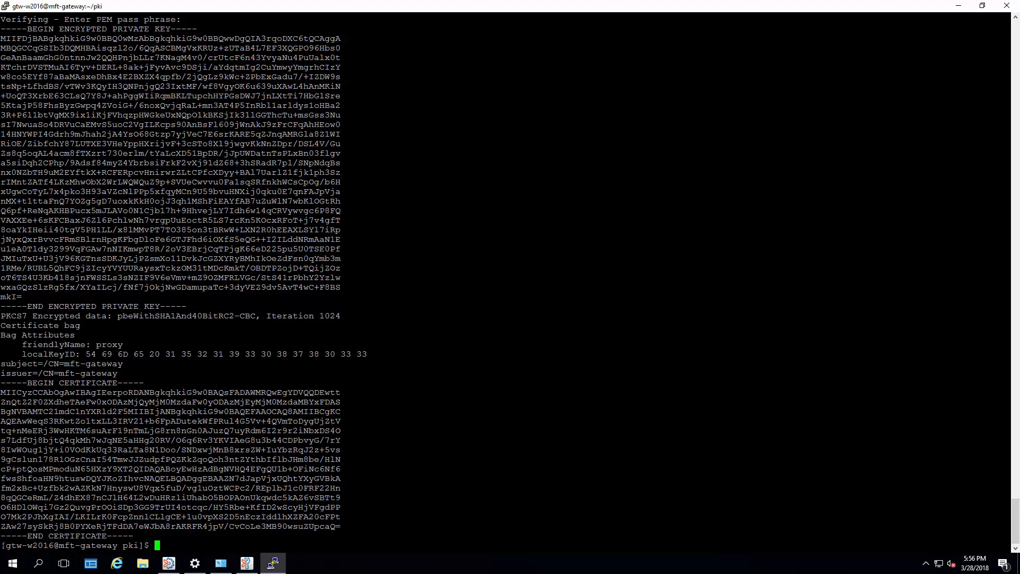
pyautogui.doubleClick(108, 345)
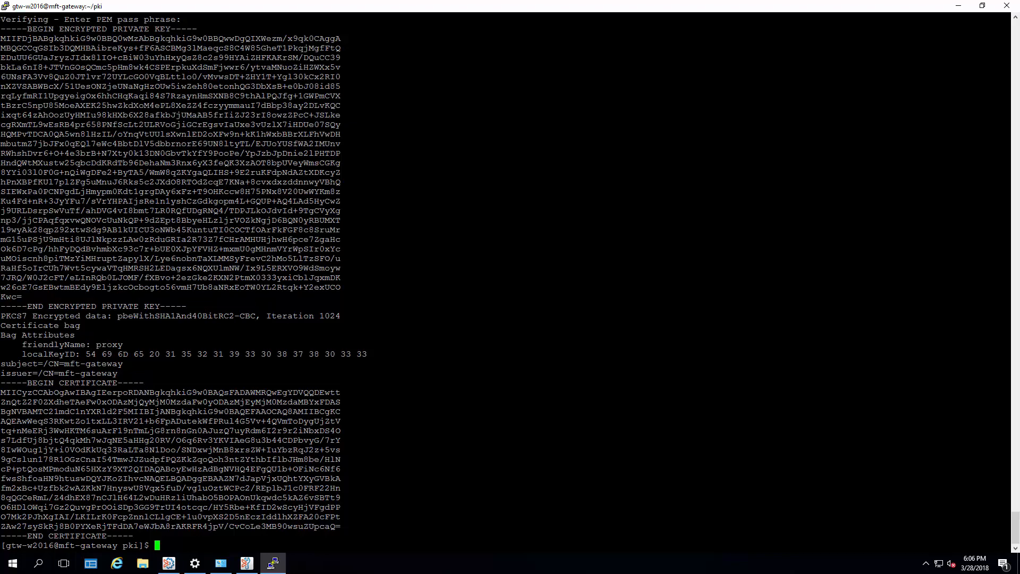
# Export mftb2b.local.crt, mftb2b.local.key and ca.crt as 'proxy' into my_ssl_proxy.pfx
pyautogui.write('openssl pkcs12 -export -in mftb2b.local.crt -inkey mftb2b.local.key -name proxy  -certfile ca.crt -out my_ssl_proxy.pfx')
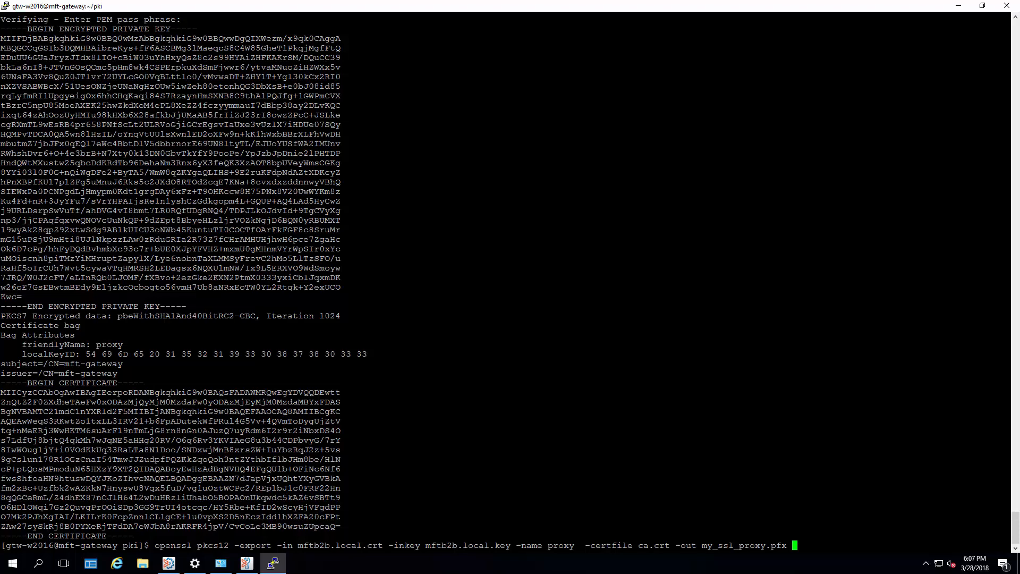
pyautogui.moveTo(667, 565)
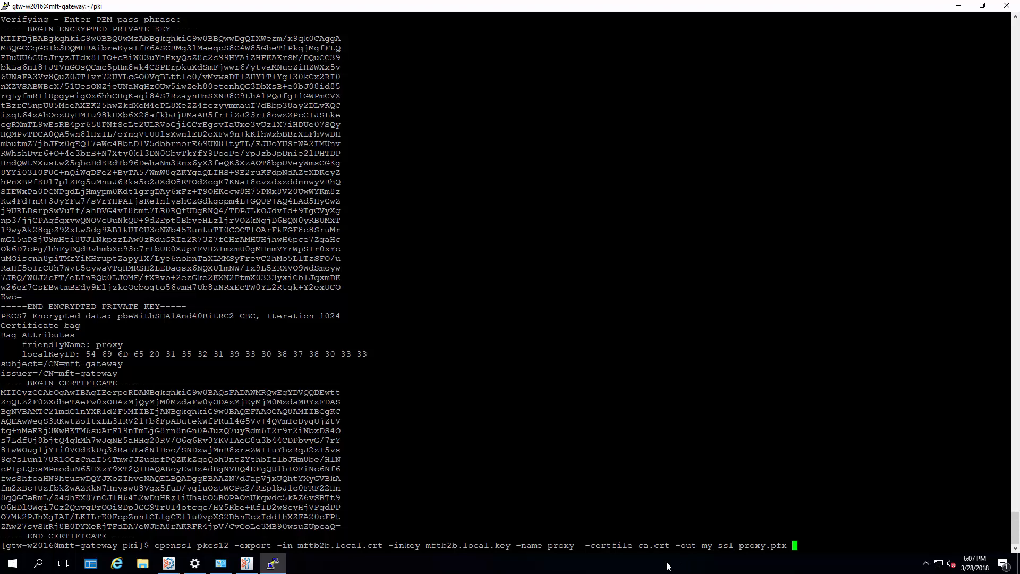
pyautogui.press('Return')
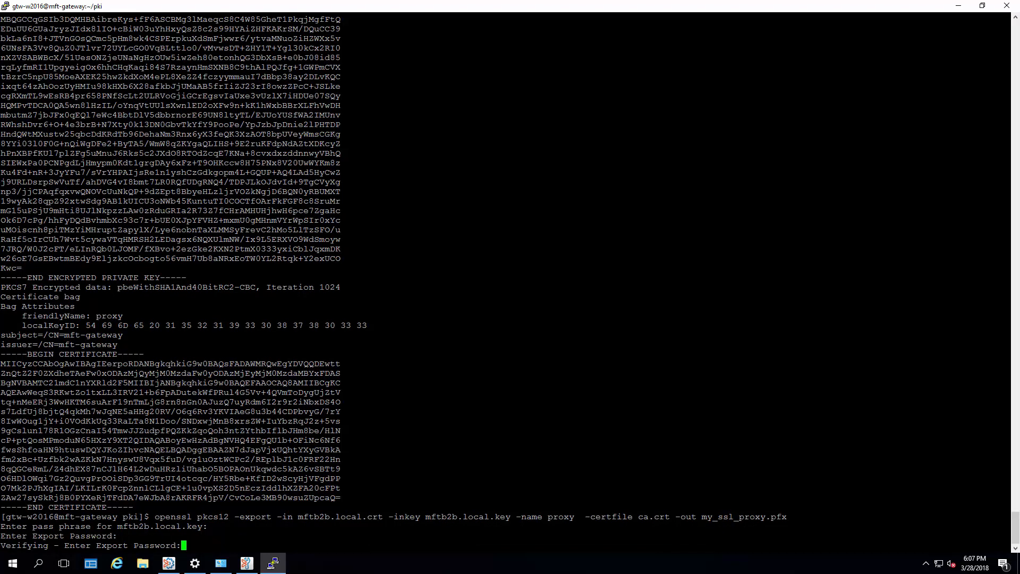
pyautogui.press('Return')
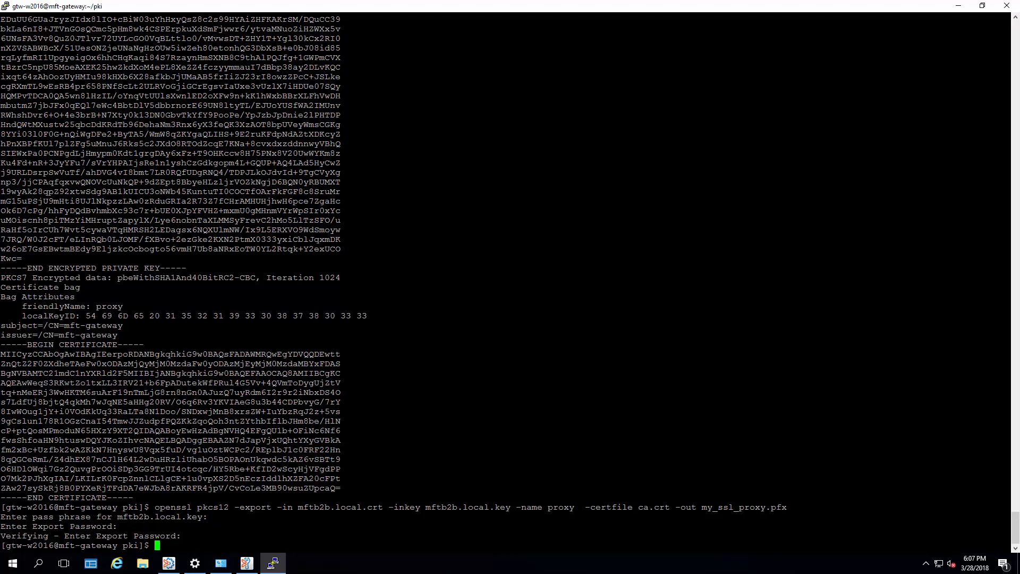
# Dump my_ssl_proxy.pfx with openssl pkcs12, showing the mftb2b.local and Video Solutions CA certificates
pyautogui.write('openssl')
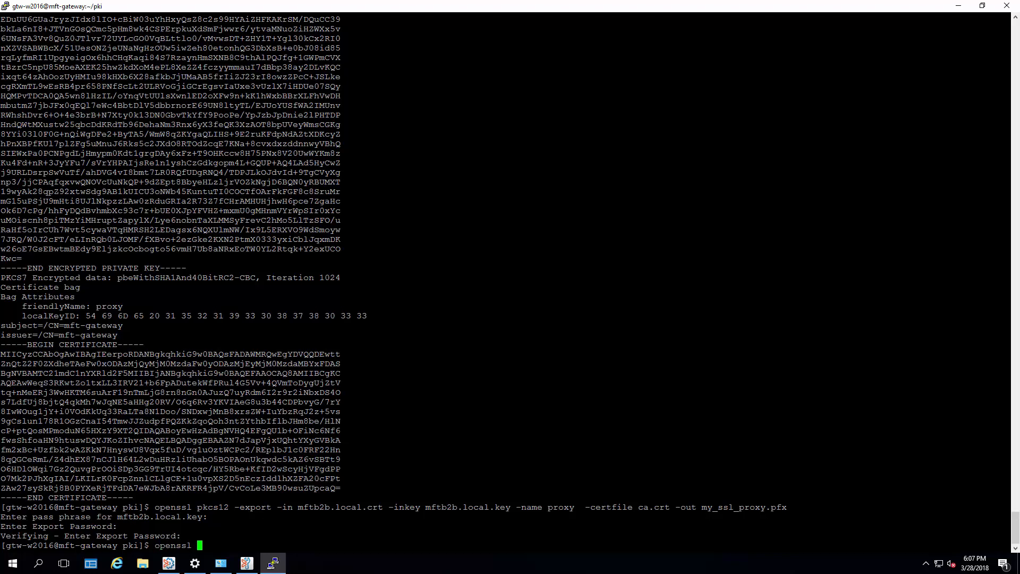
pyautogui.write('pkcs12')
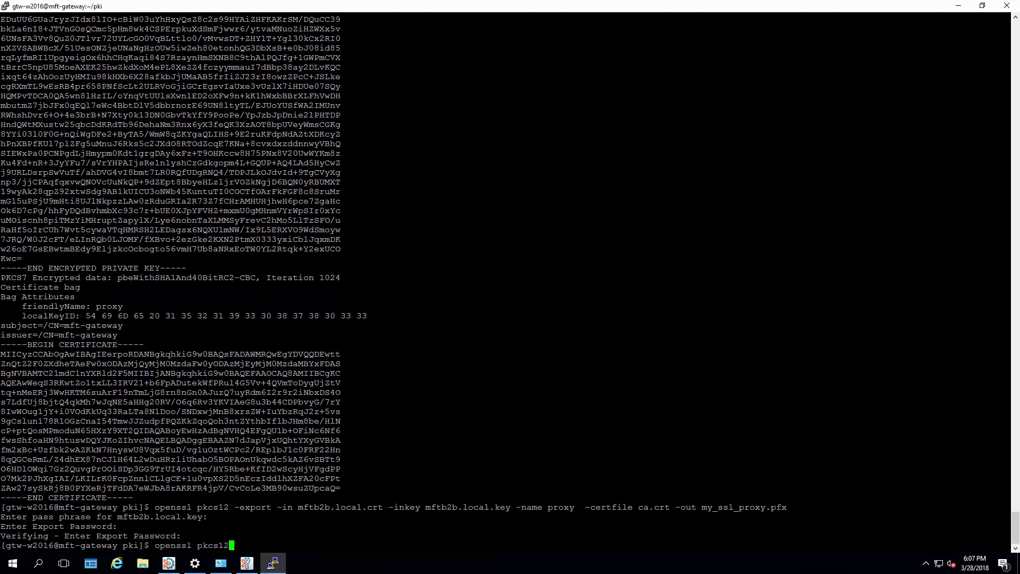
pyautogui.write('-in my_ssl_proxy.pfx')
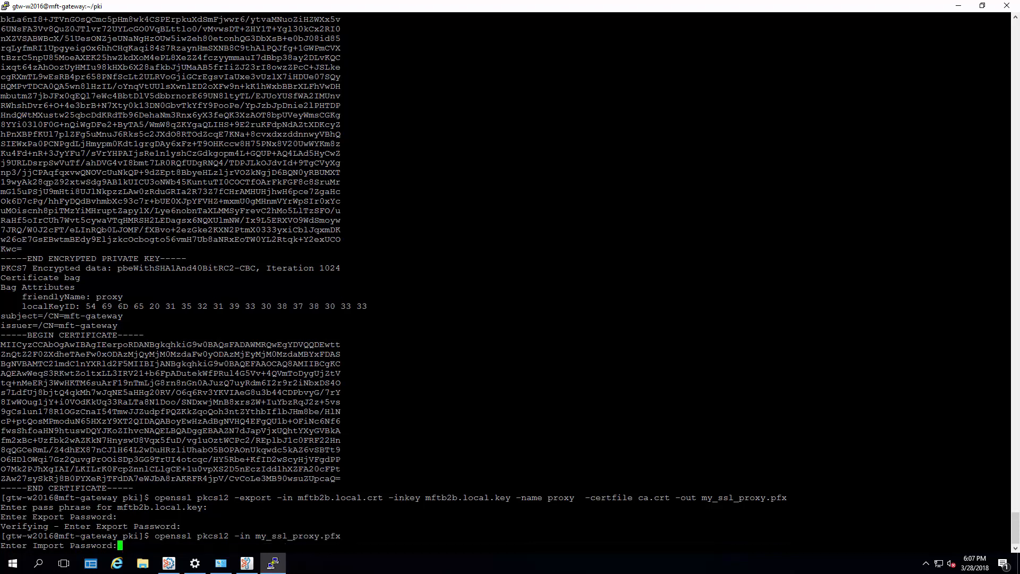
pyautogui.press('Return')
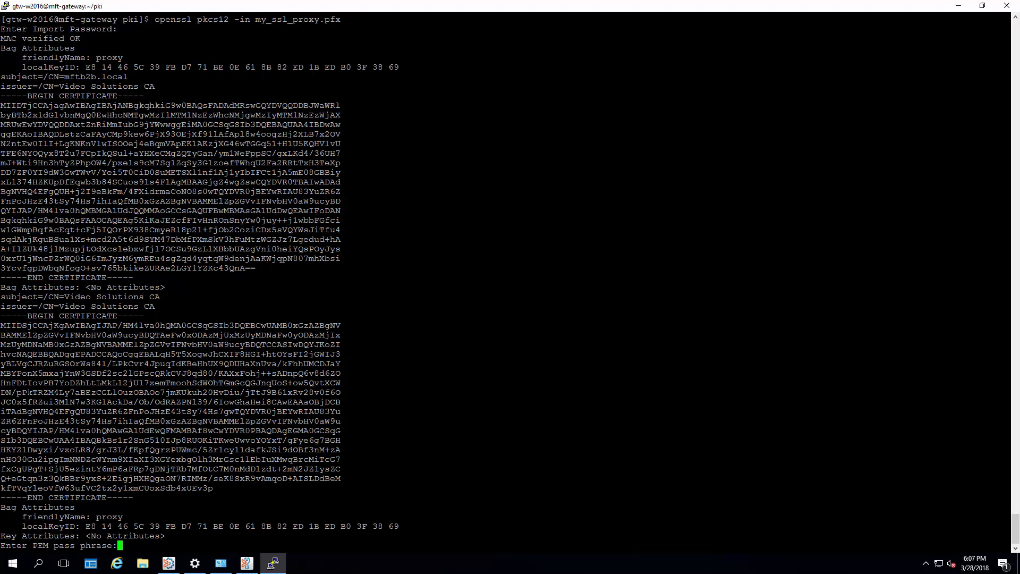
pyautogui.press('Enter')
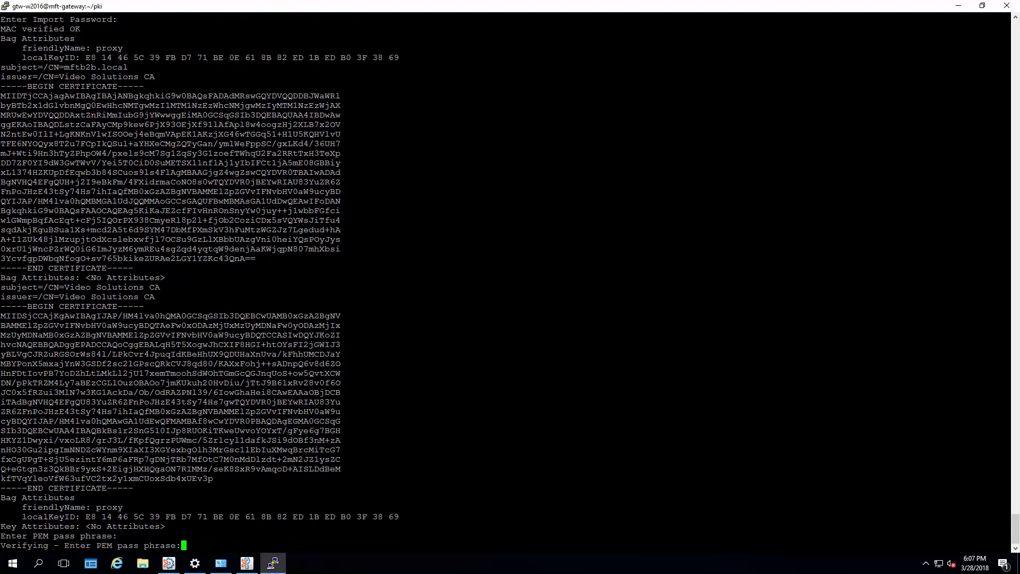
pyautogui.press('Enter')
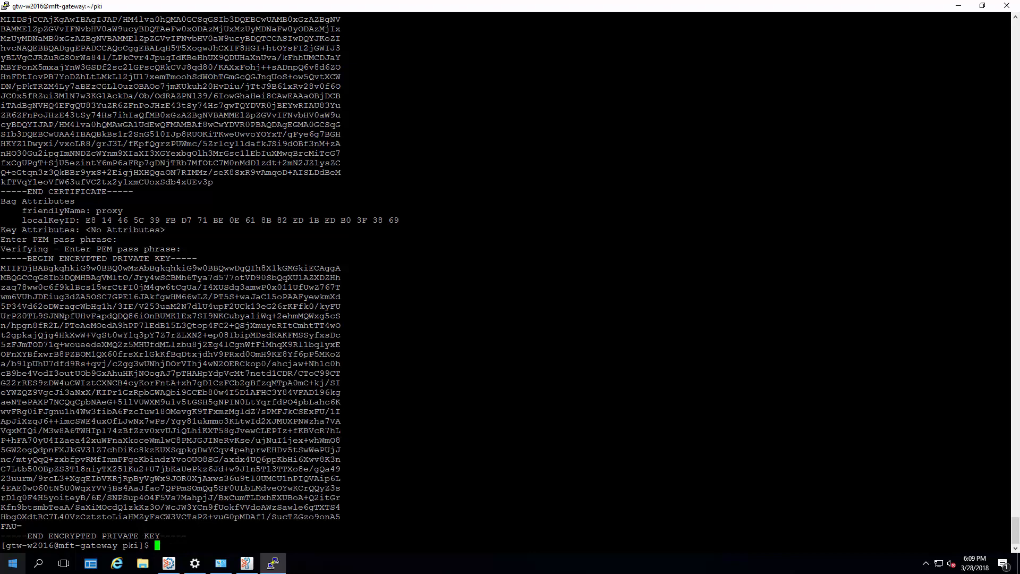
# Copy my_ssl_proxy.pfx into ../mft-proxy/data, then switch to Control-M Configuration Manager
pyautogui.write('ls')
pyautogui.write('cp')
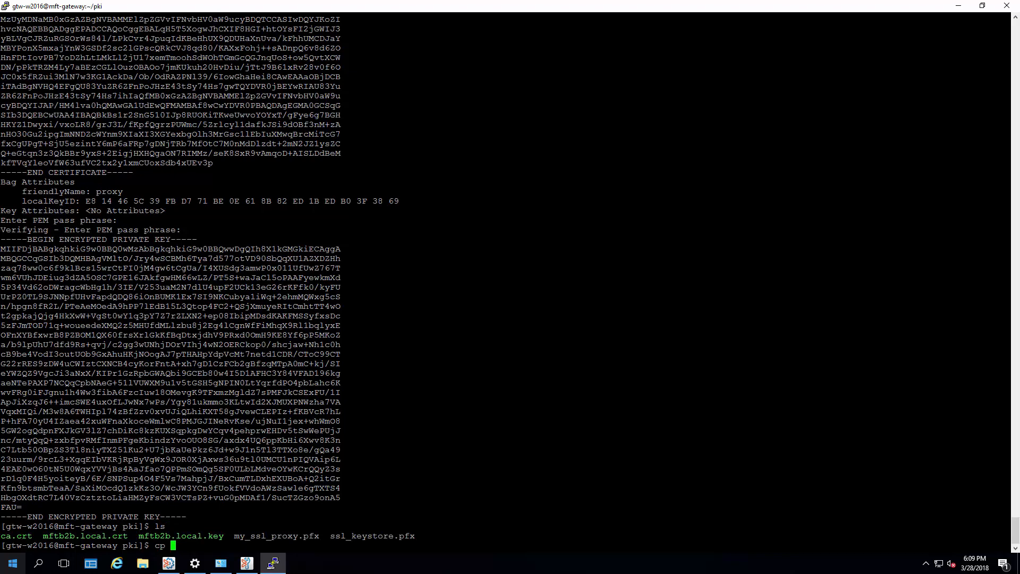
pyautogui.write('my_ssl_proxy.pfx')
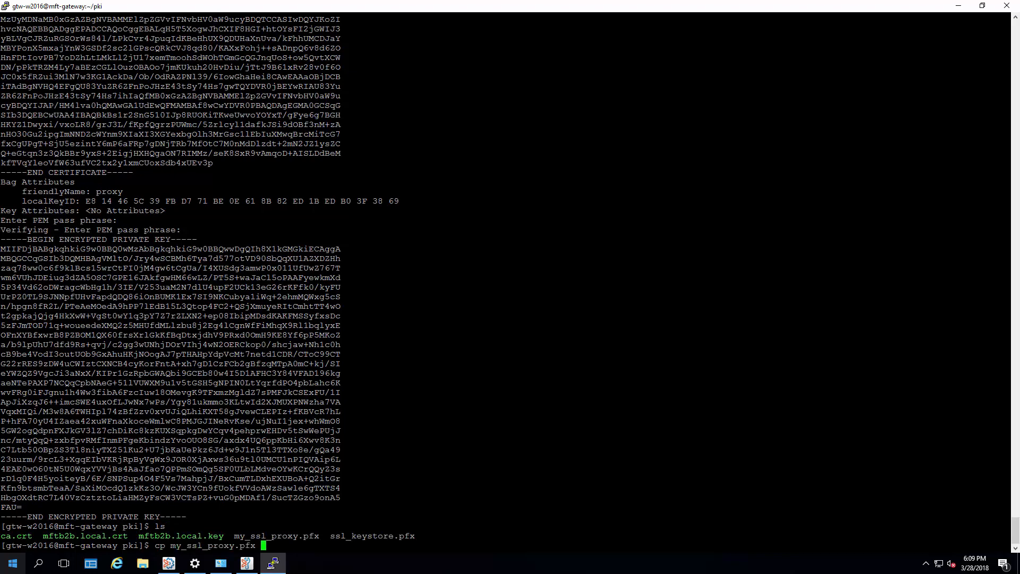
pyautogui.write('../')
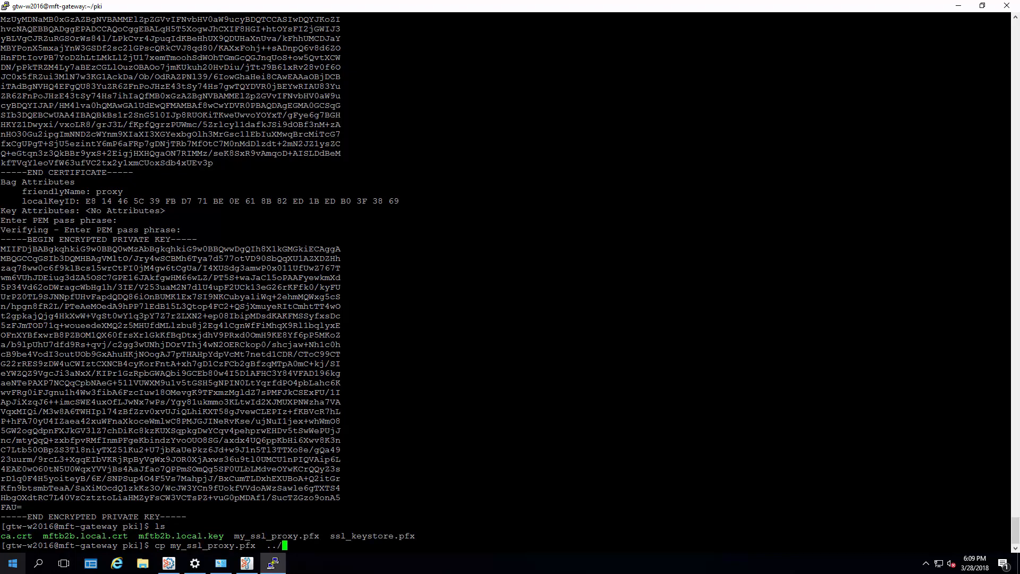
pyautogui.write('mft-proxy/')
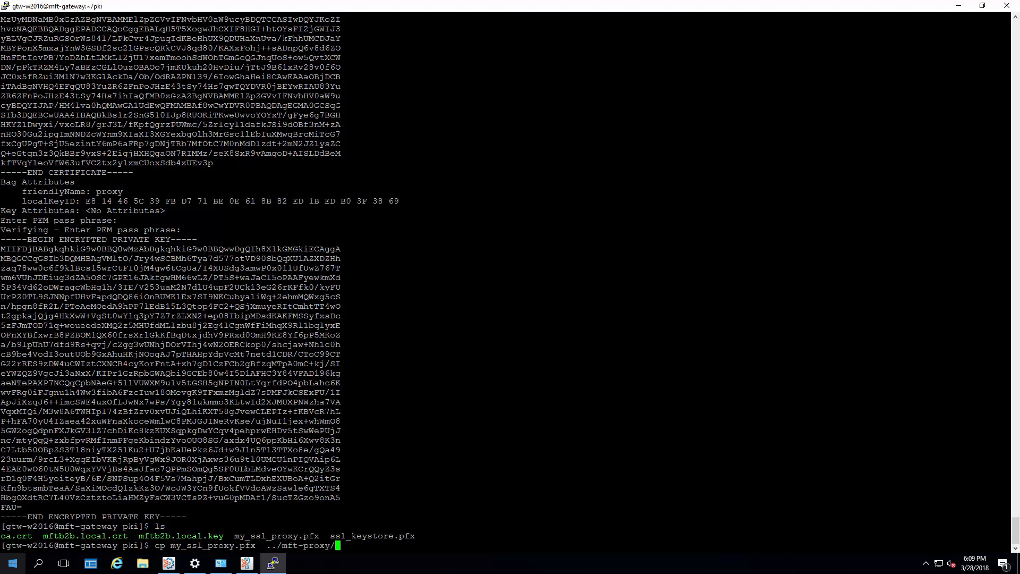
pyautogui.write('data')
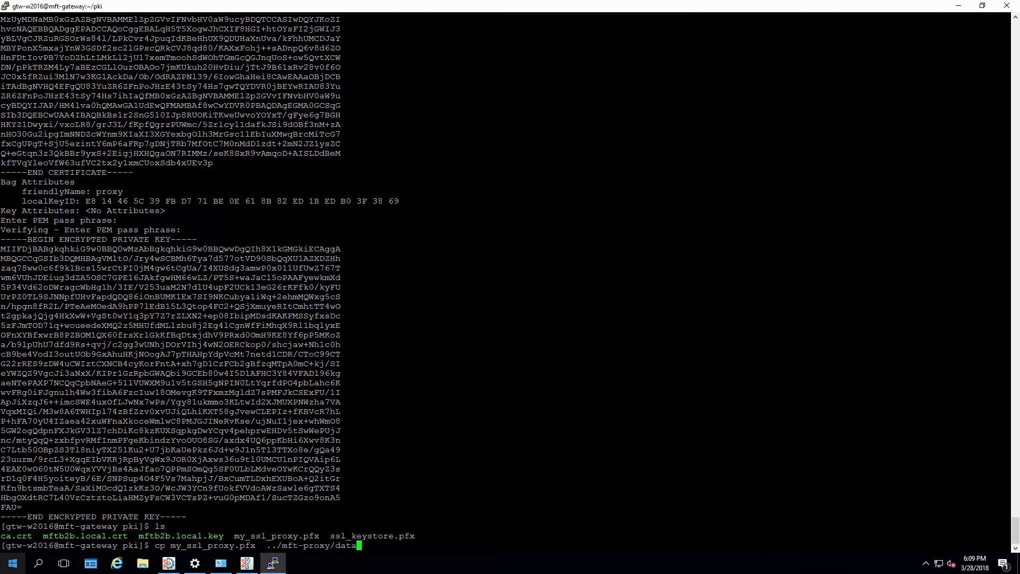
pyautogui.press('Return')
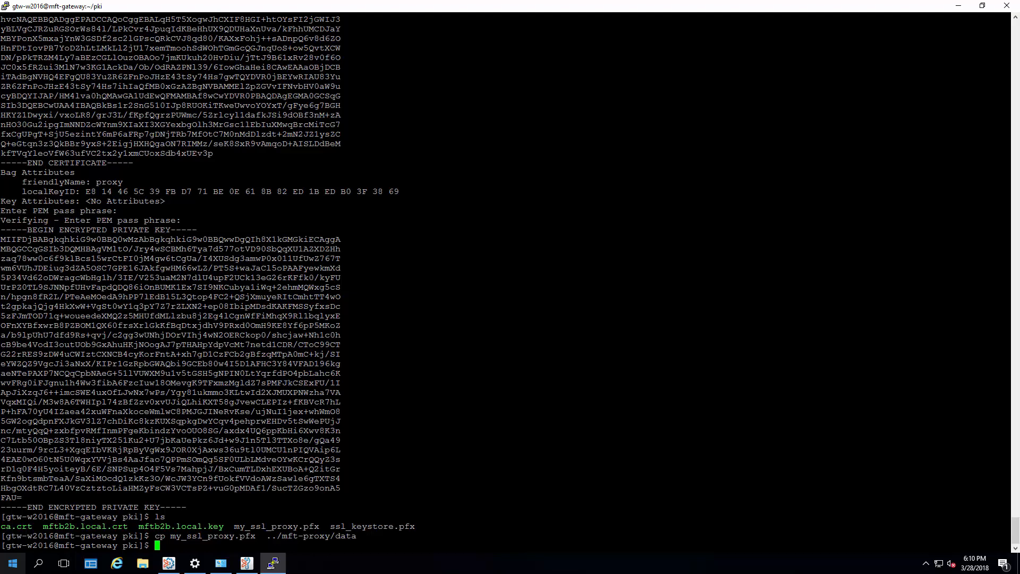
pyautogui.click(247, 563)
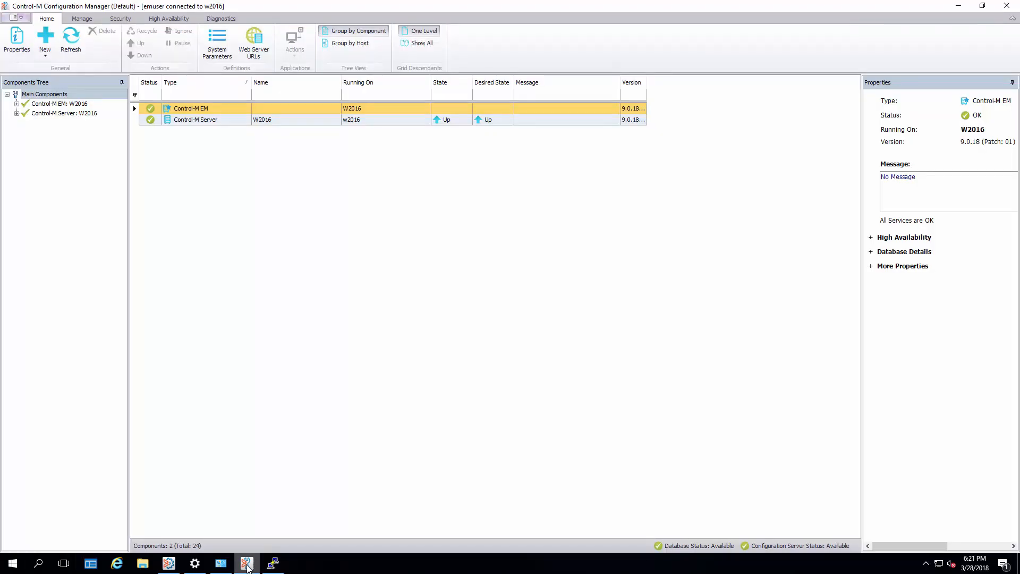
# Open MFT B2B from the Manage ribbon to show the Hub1 window
pyautogui.click(77, 19)
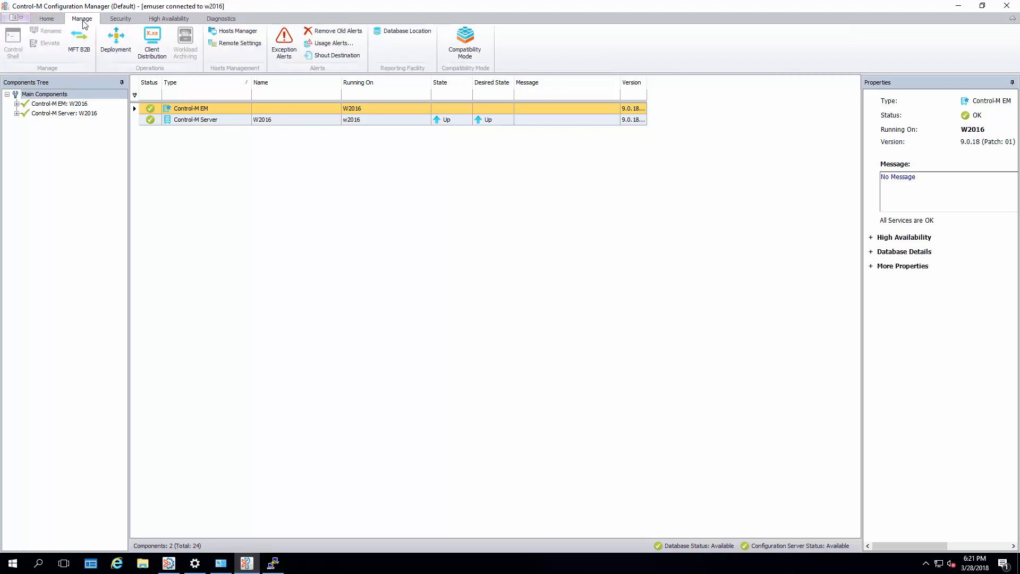
pyautogui.click(78, 40)
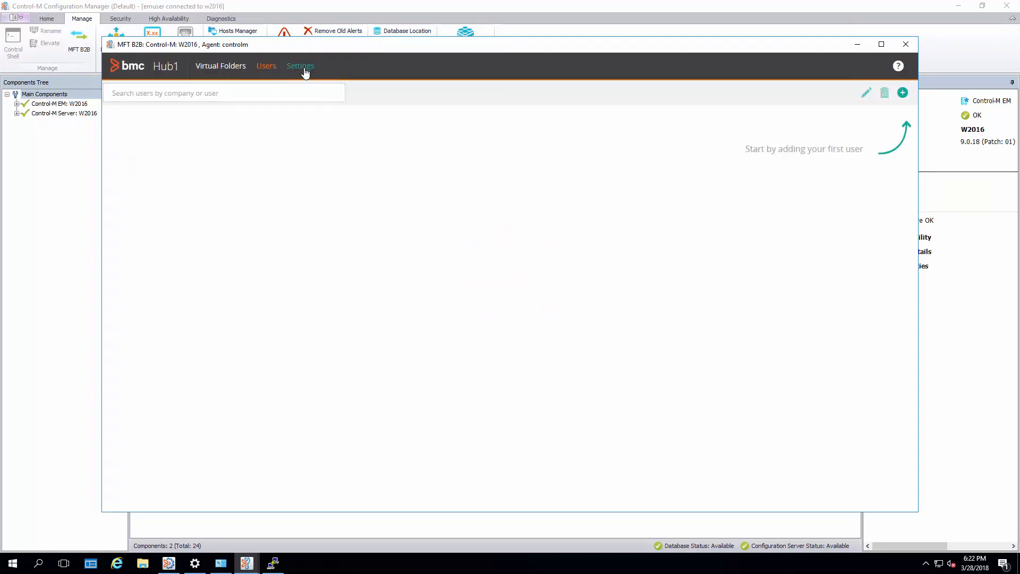
# Set Gateway Settings keystore path to data/my_ssl_proxy.pfx with its password, save, and return to PuTTY
pyautogui.click(300, 66)
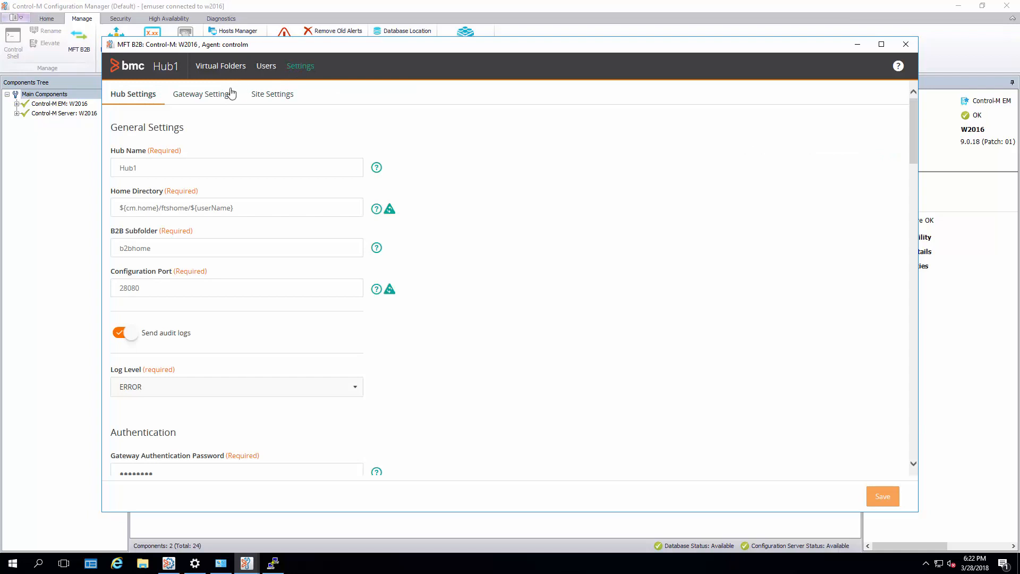
pyautogui.click(203, 94)
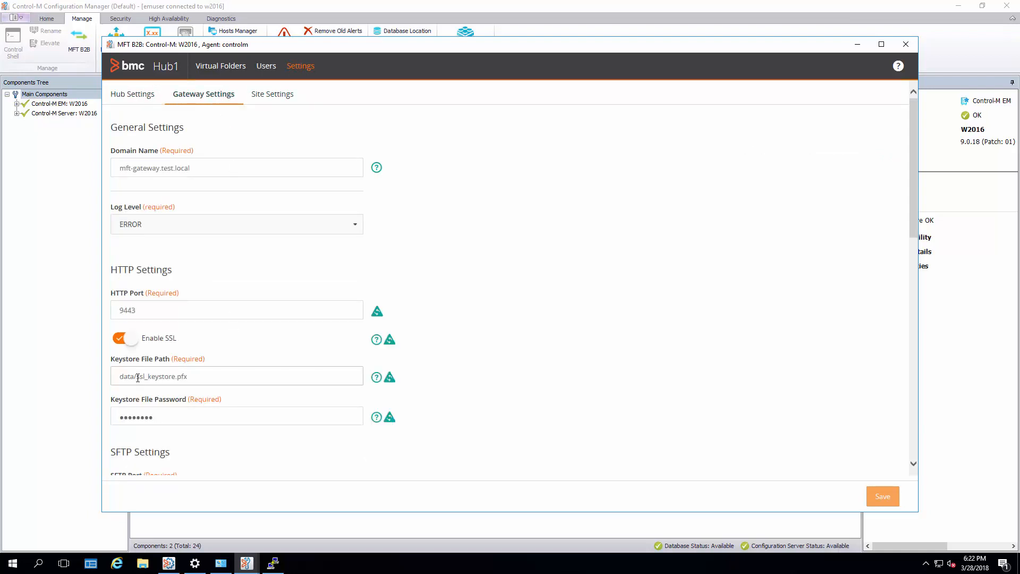
pyautogui.doubleClick(154, 376)
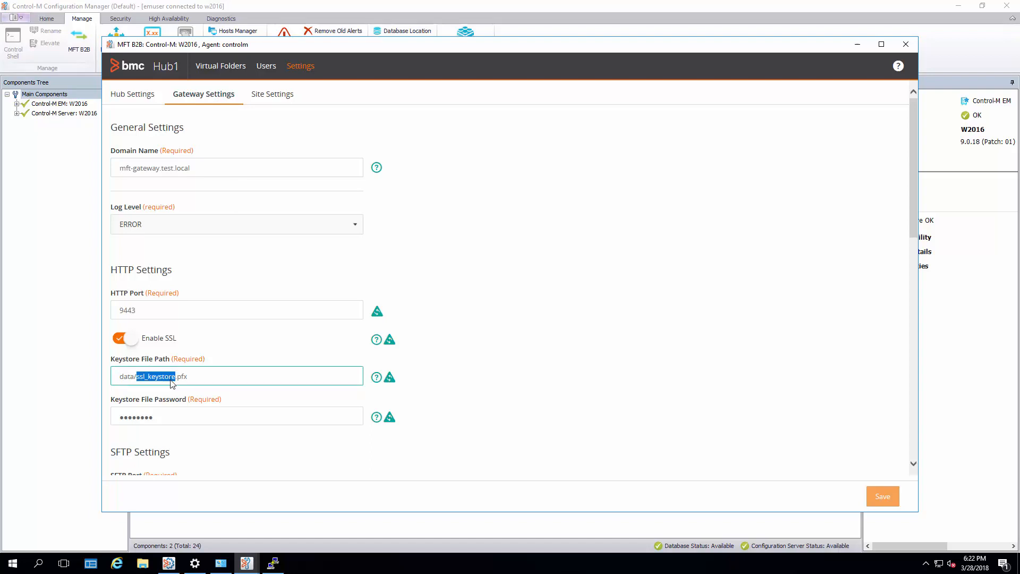
pyautogui.write('my_s')
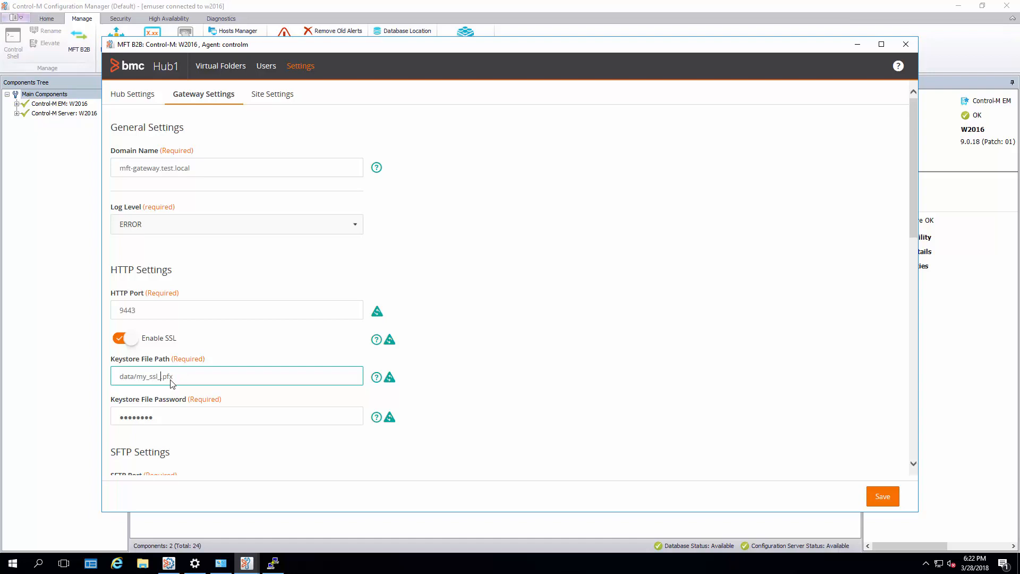
pyautogui.write('_proxy')
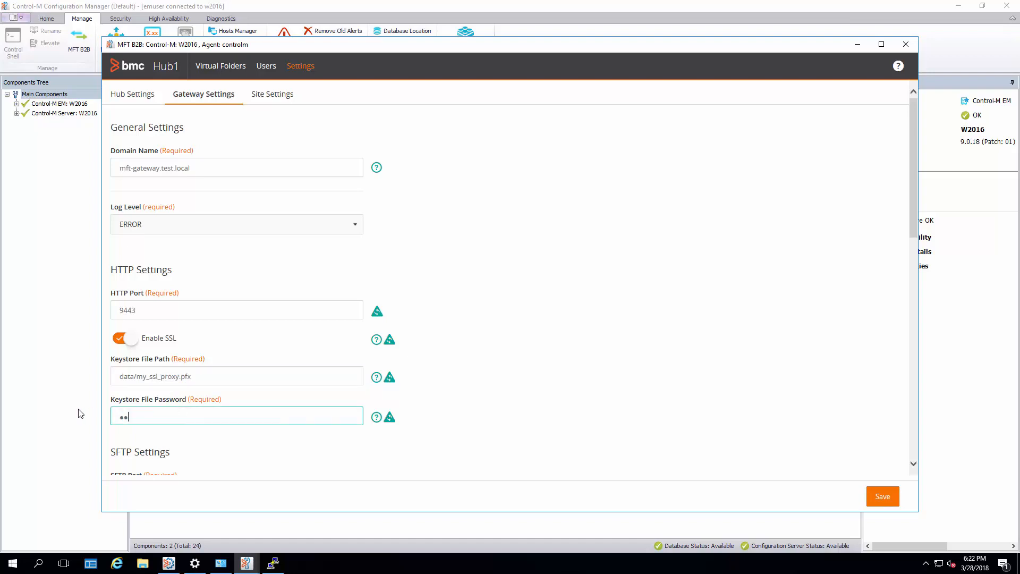
pyautogui.write('••••••')
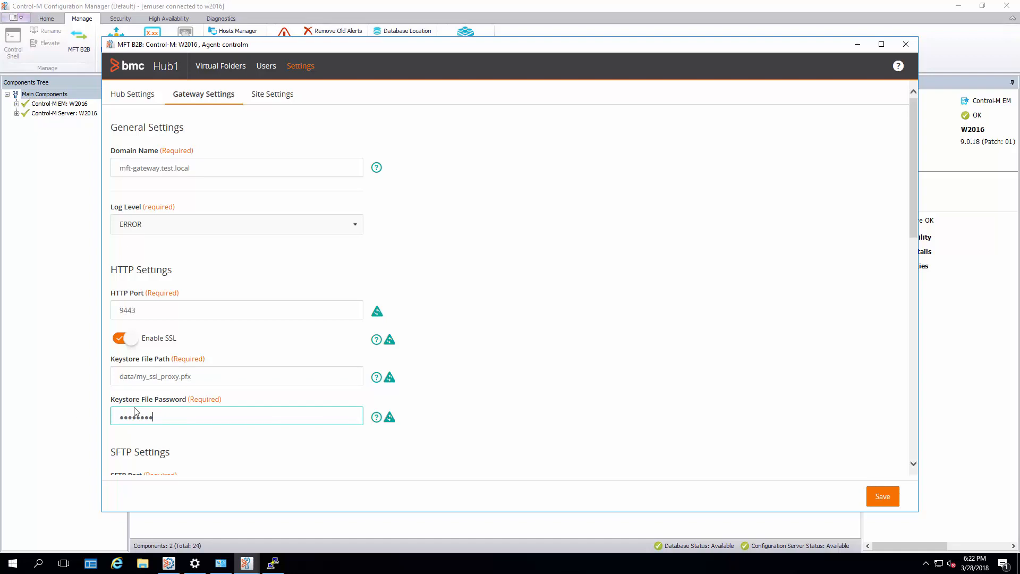
pyautogui.click(883, 496)
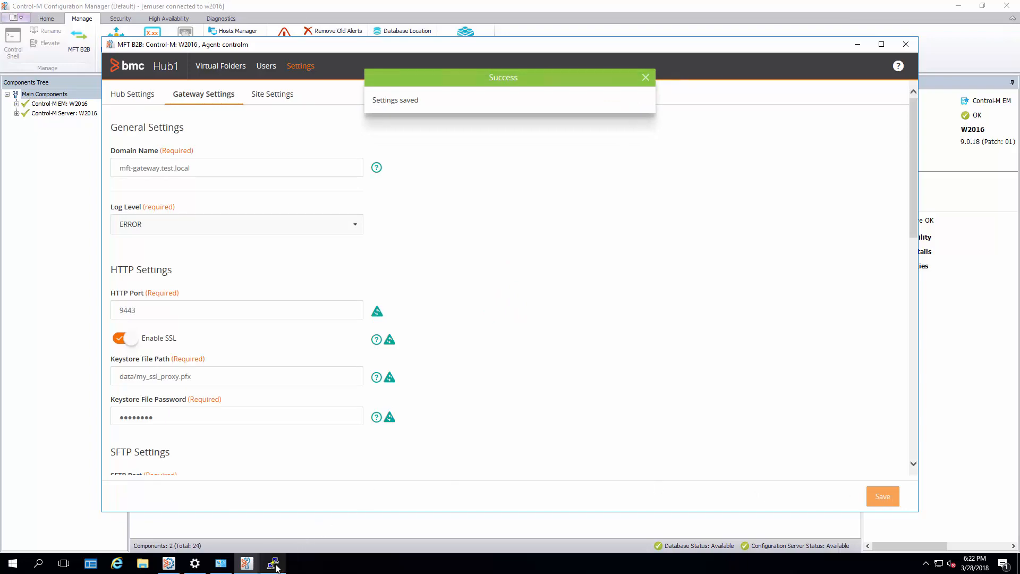
pyautogui.click(272, 564)
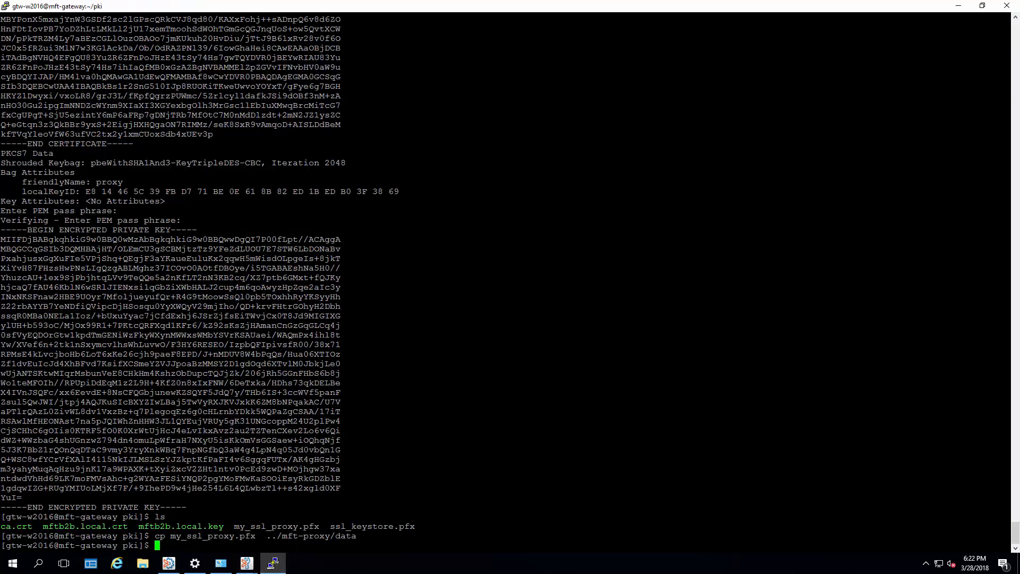
# Go to the mft-proxy exe folder and shut down the gateway with shut-mft-proxy.sh
pyautogui.write('cd')
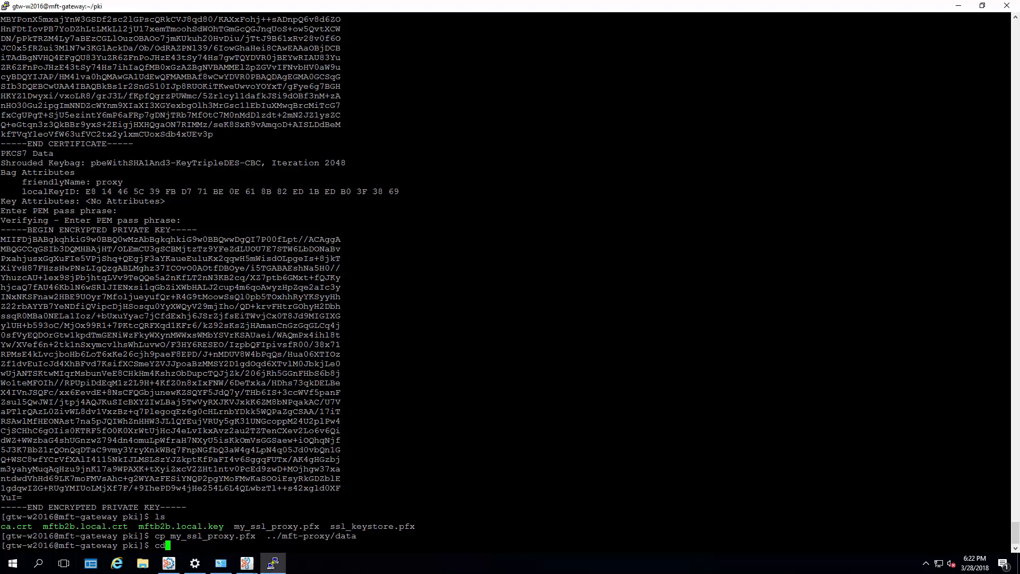
pyautogui.write('../mft-proxy/exe/')
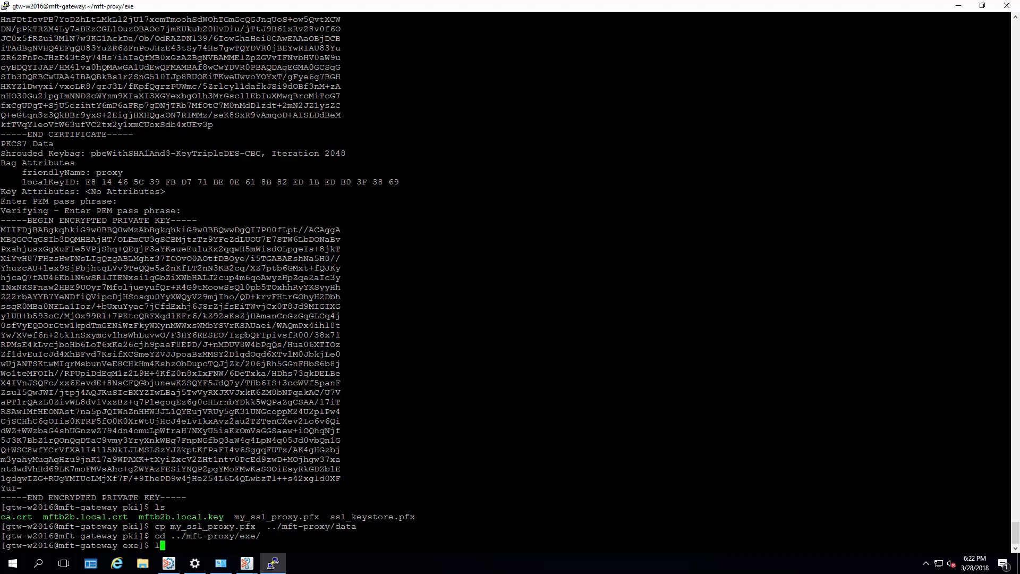
pyautogui.write('ls -la')
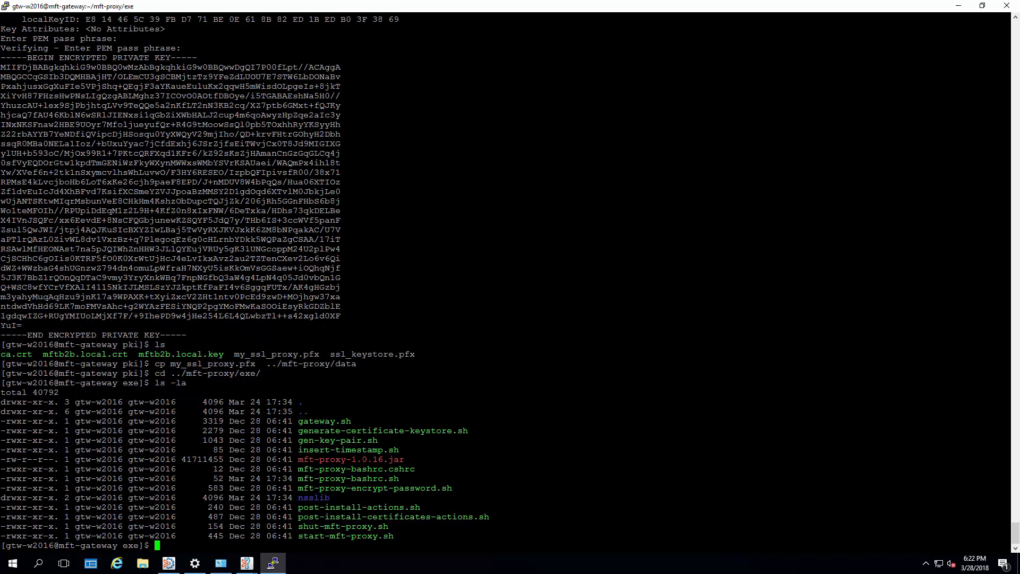
pyautogui.write('./shut-mft-proxy.sh')
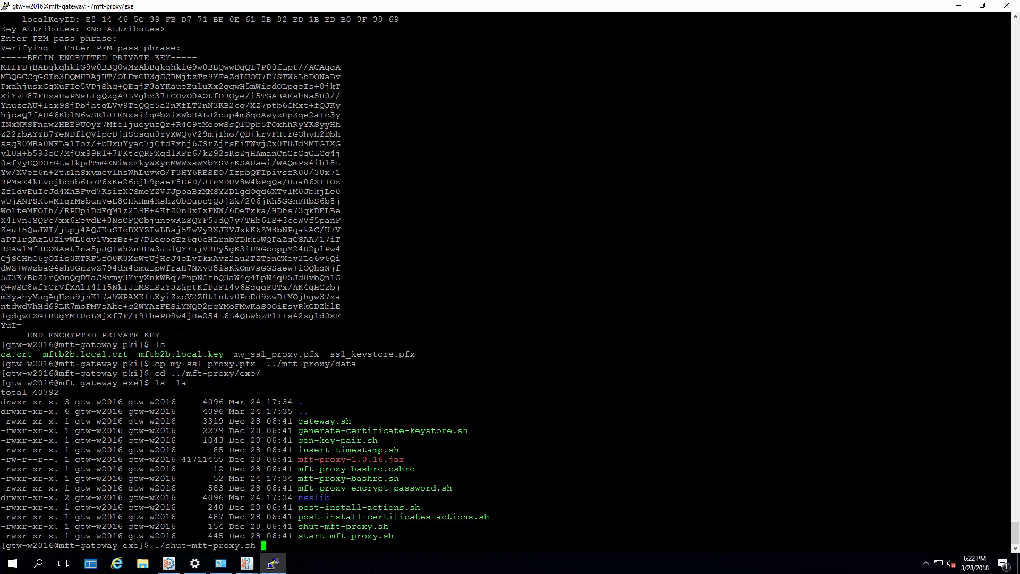
pyautogui.press('Return')
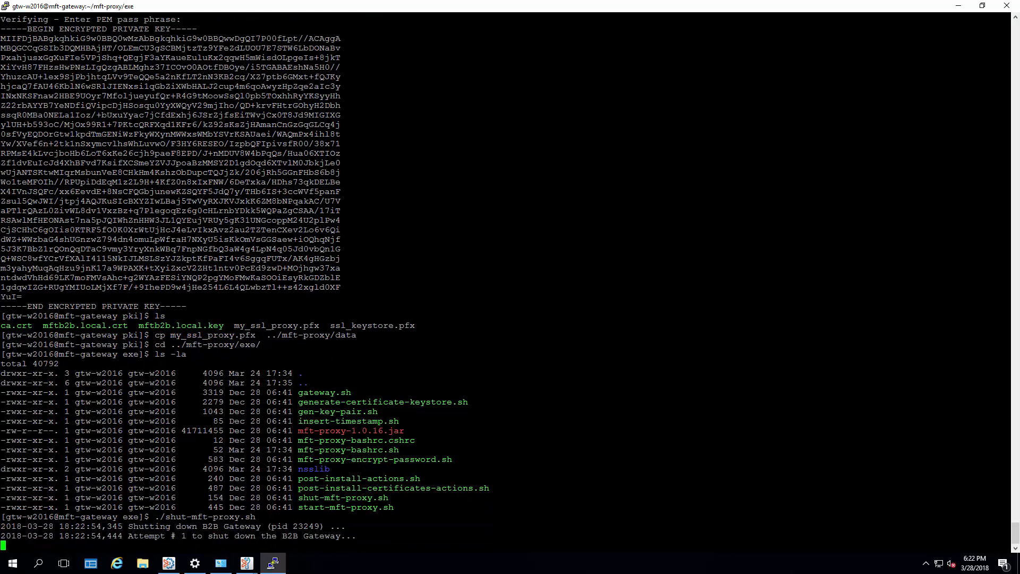
# Confirm no proxy process remains via ps -ef | grep proxy, then run start-mft-proxy.sh
pyautogui.write('ps -ef |')
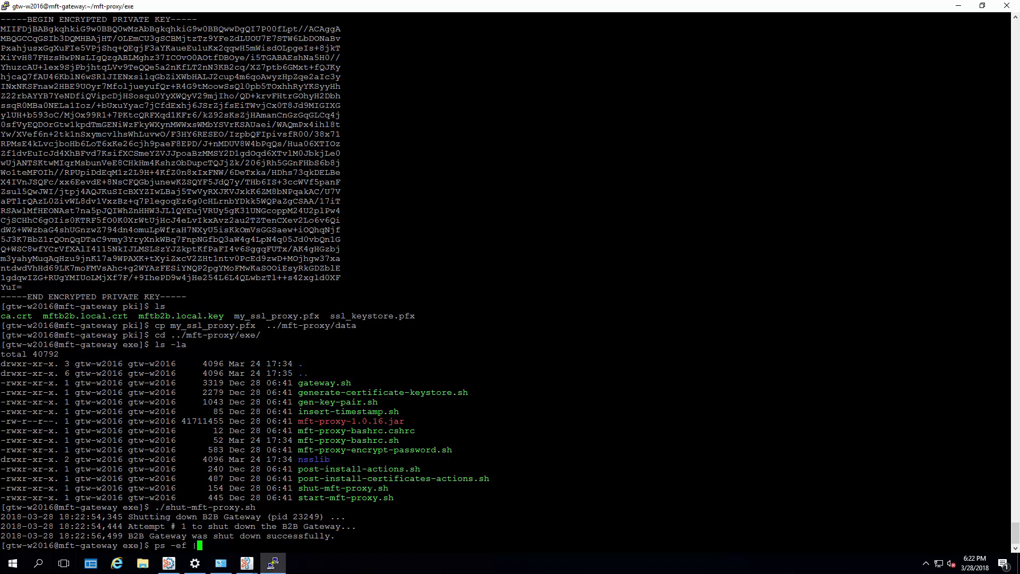
pyautogui.write('grep proxy')
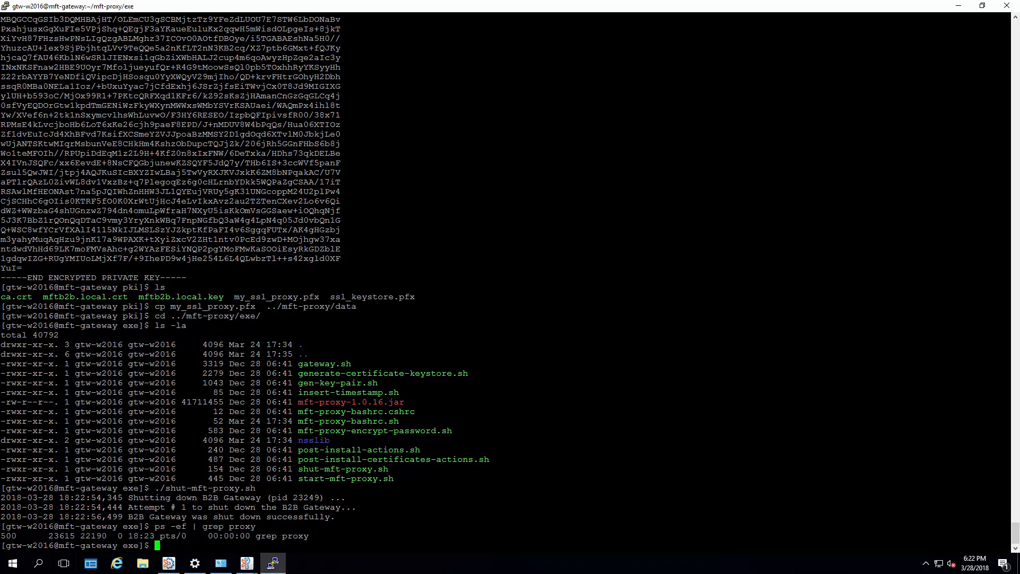
pyautogui.write('./start-mft-proxy.sh')
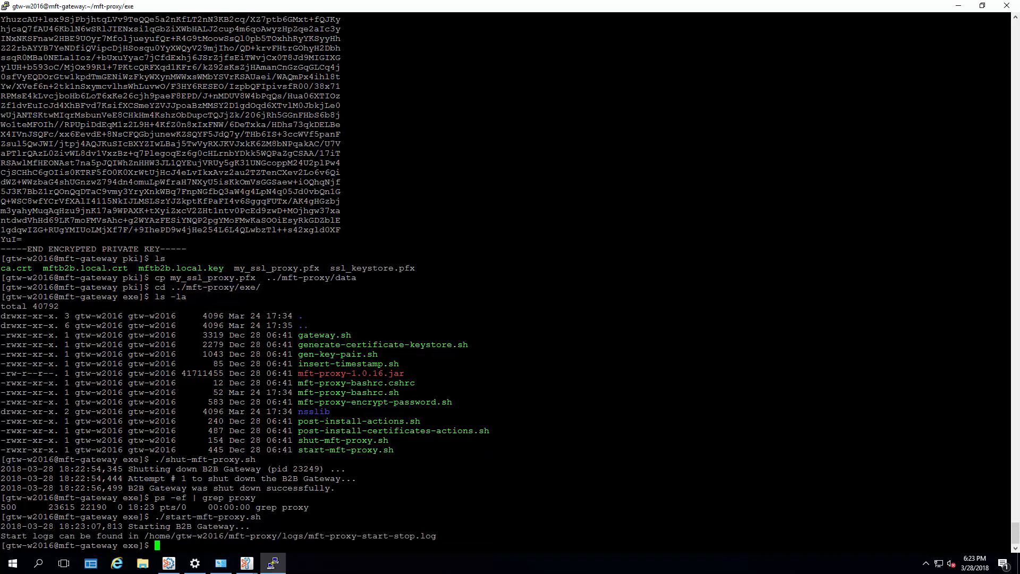
# Run openssl s_client -connect localhost:9443 -showcerts and review the mftb2b.local certificate chain
pyautogui.write('openssl s_client -connect localhost:9443 -showcerts')
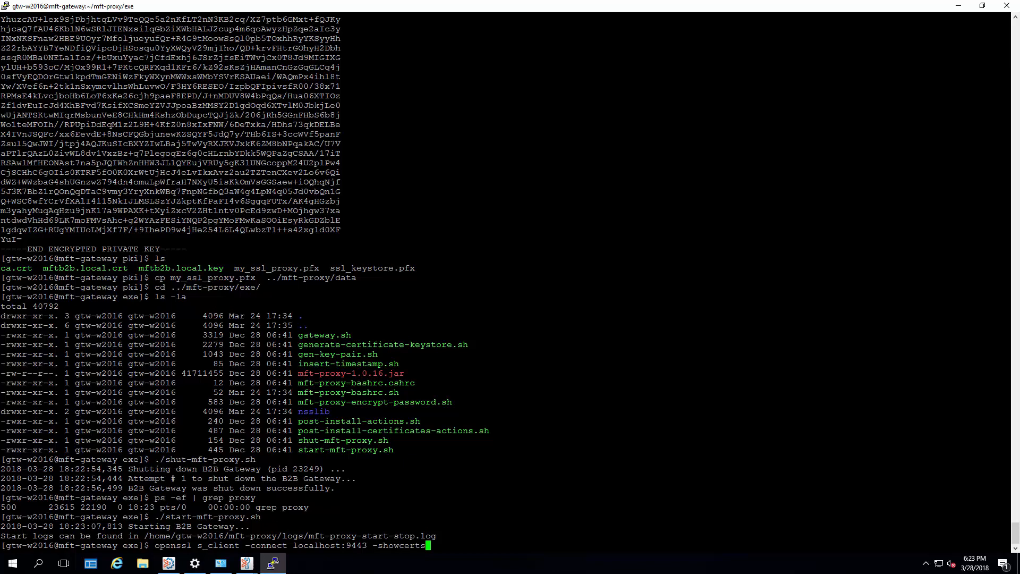
pyautogui.press('enter')
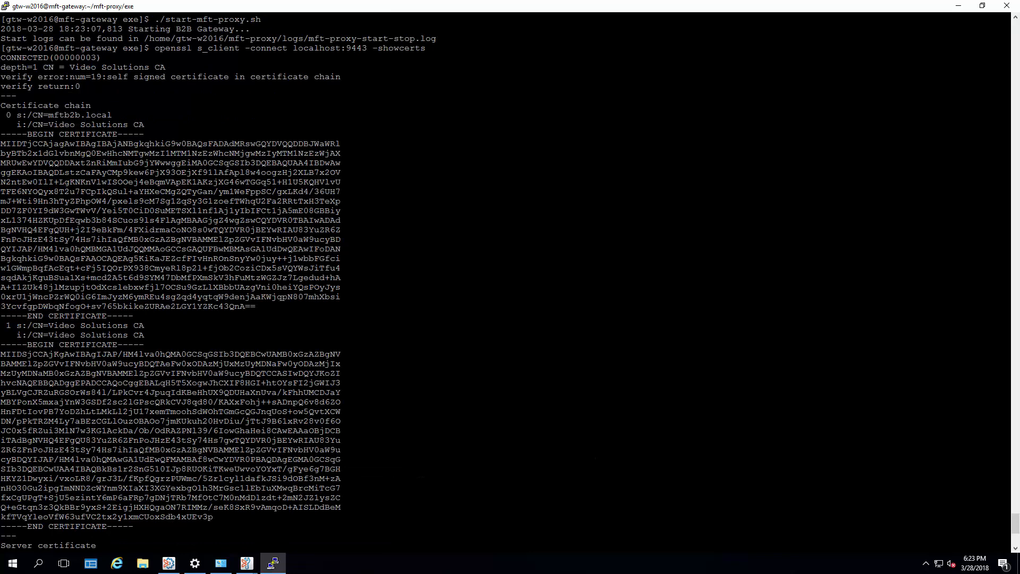
pyautogui.scroll(-3)
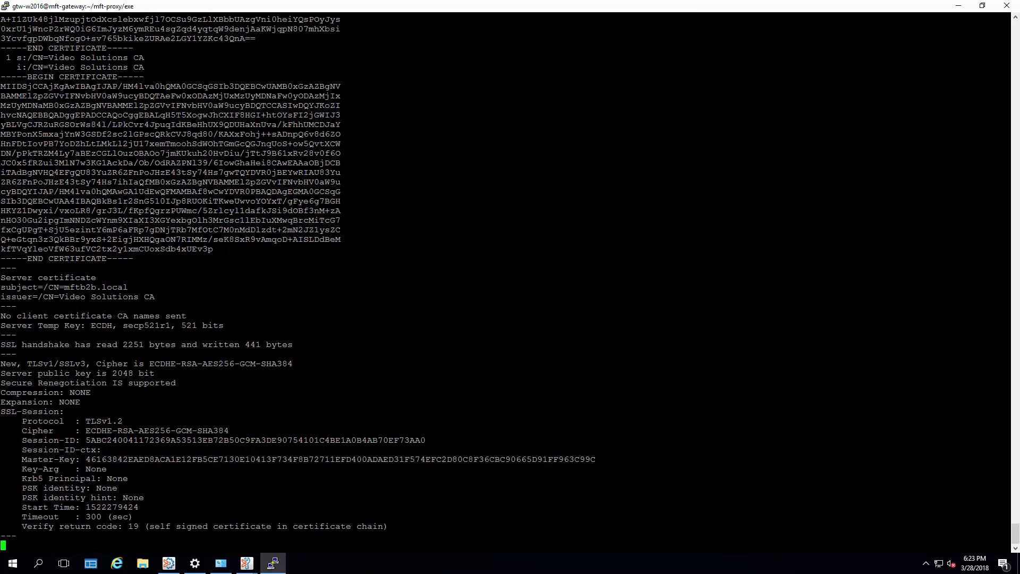